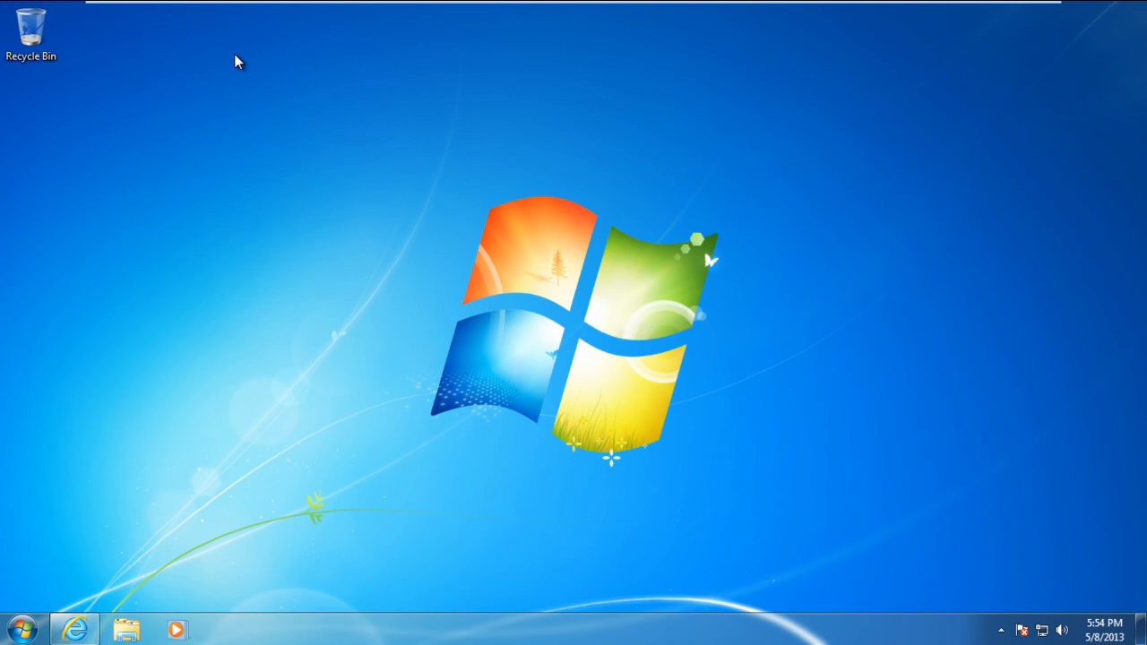
# Step: Search the Start menu for 'iis' to launch IIS Manager
pyautogui.click(18, 627)
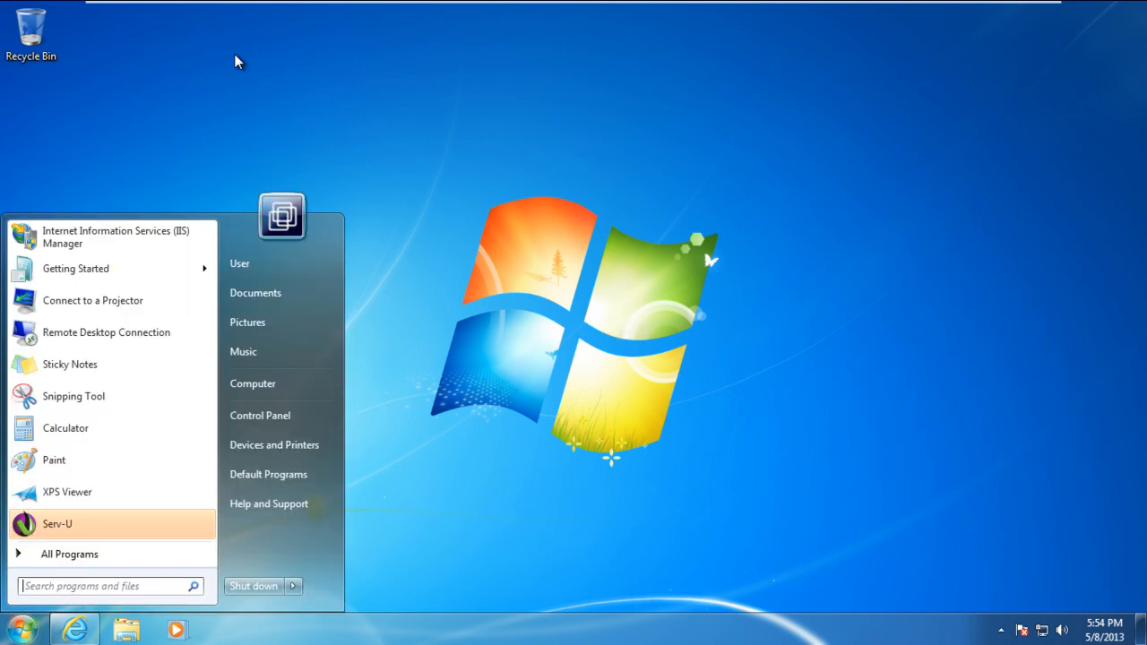
pyautogui.write('iis')
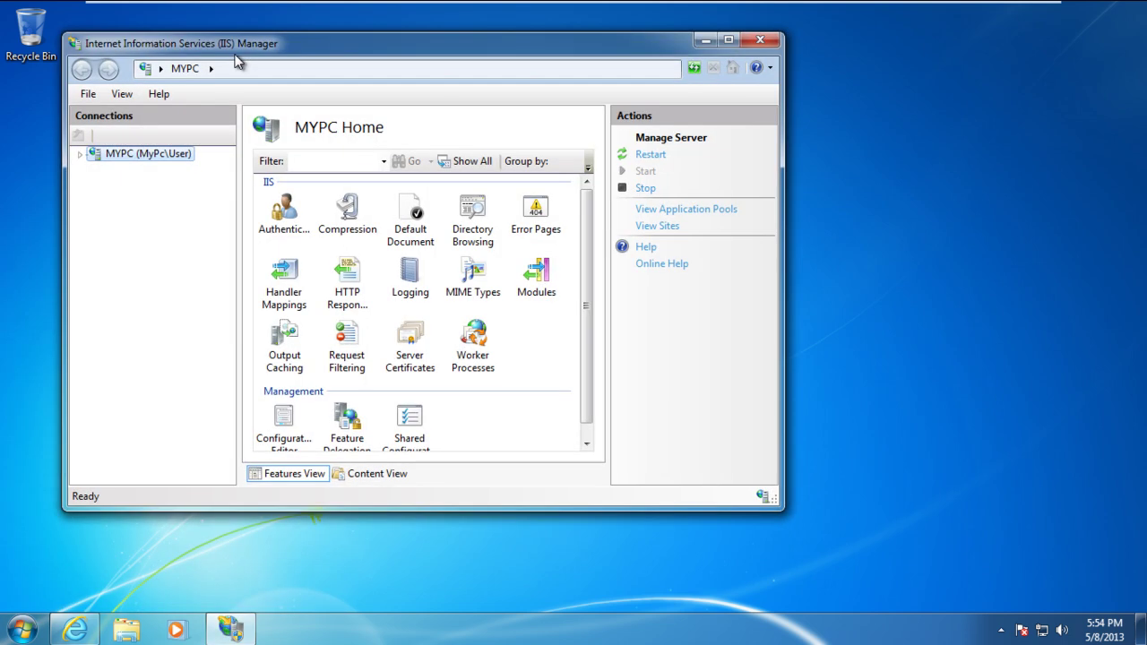
pyautogui.moveTo(659, 364)
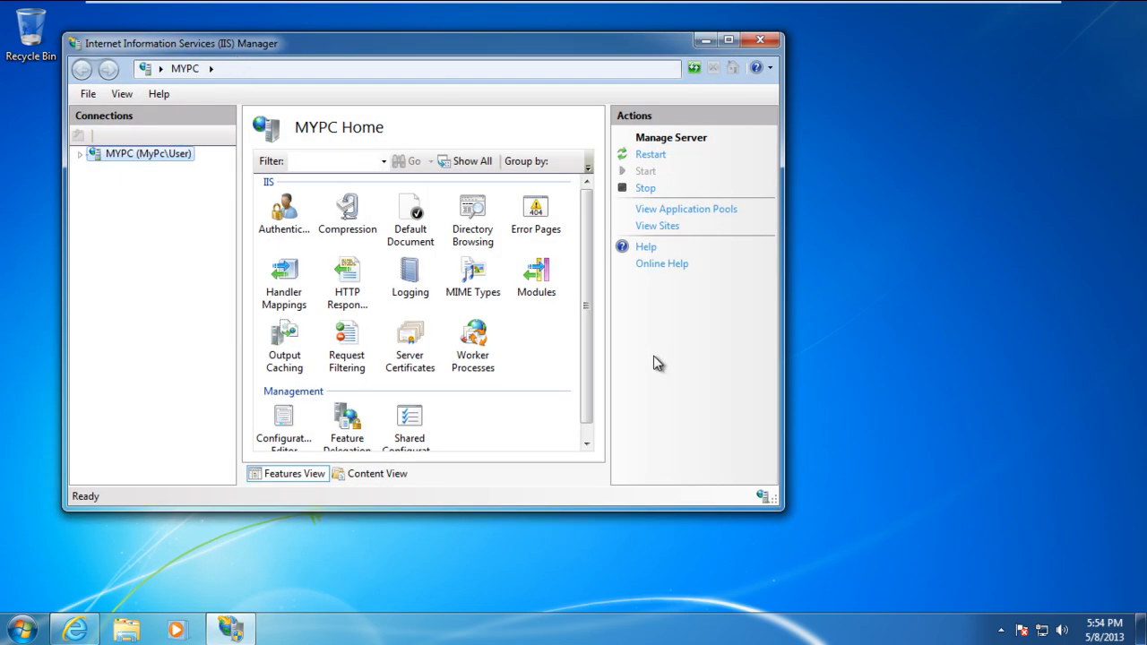
# Step: Expand MYPC and Sites, then try starting Default Web Site under Manage Web Site
pyautogui.click(143, 153)
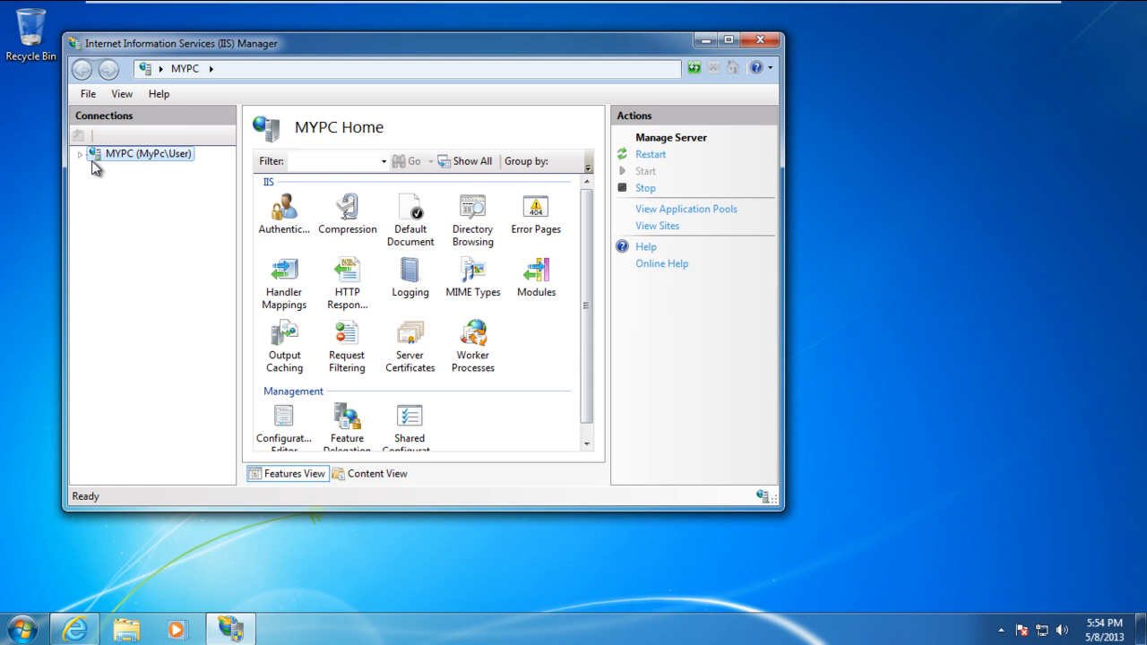
pyautogui.click(80, 153)
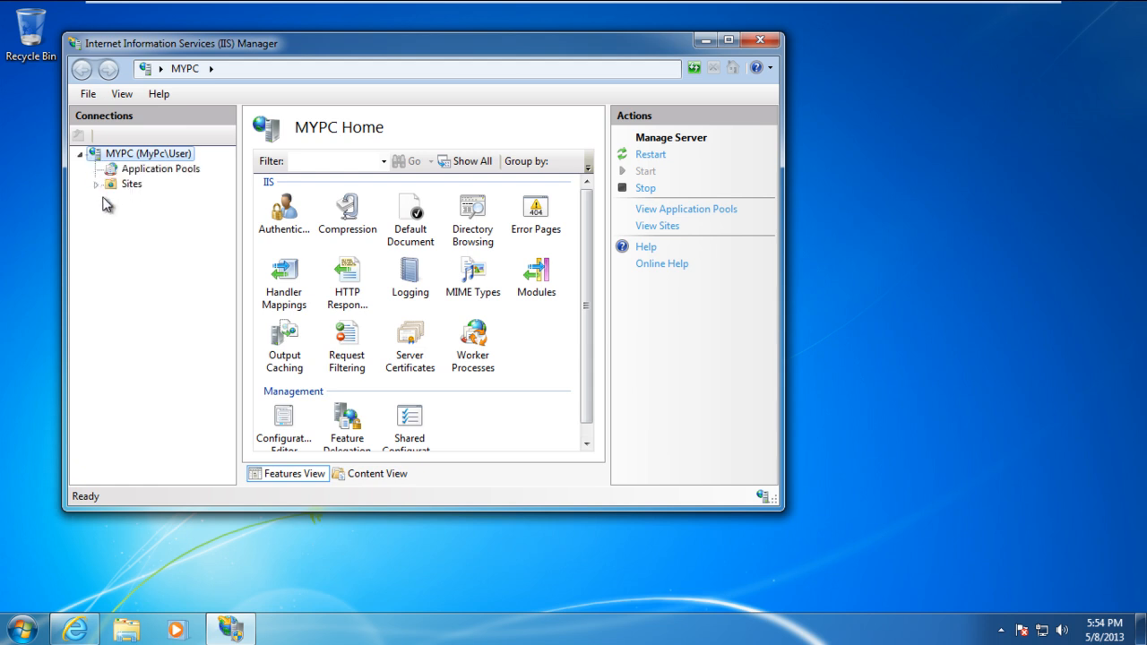
pyautogui.click(175, 198)
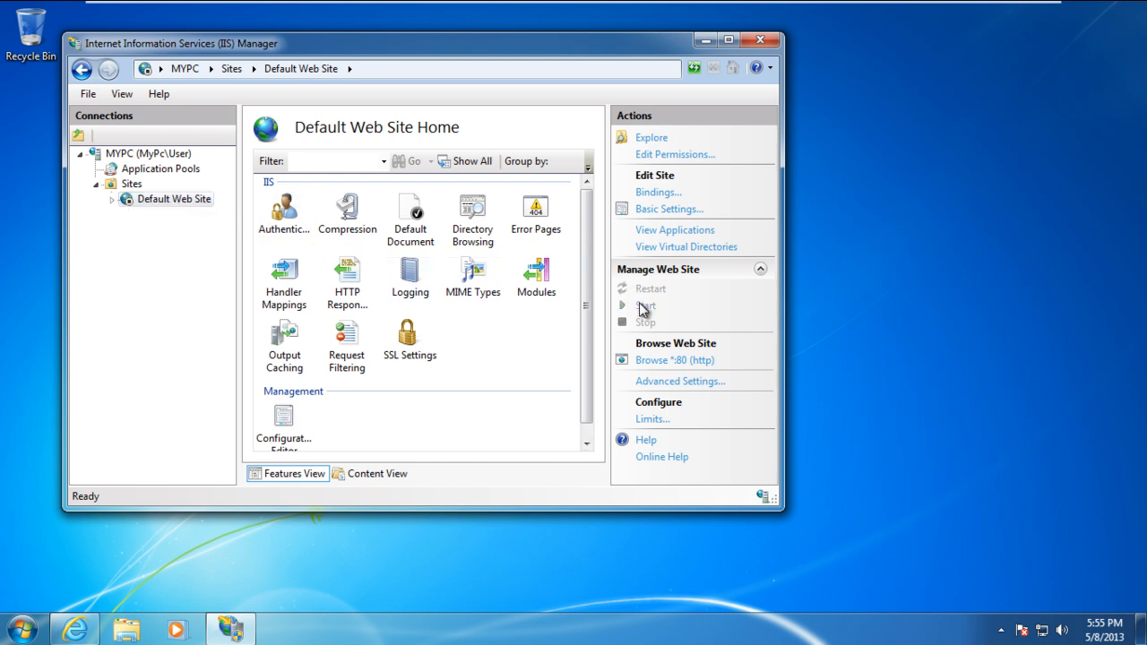
pyautogui.click(647, 306)
pyautogui.write('cmd')
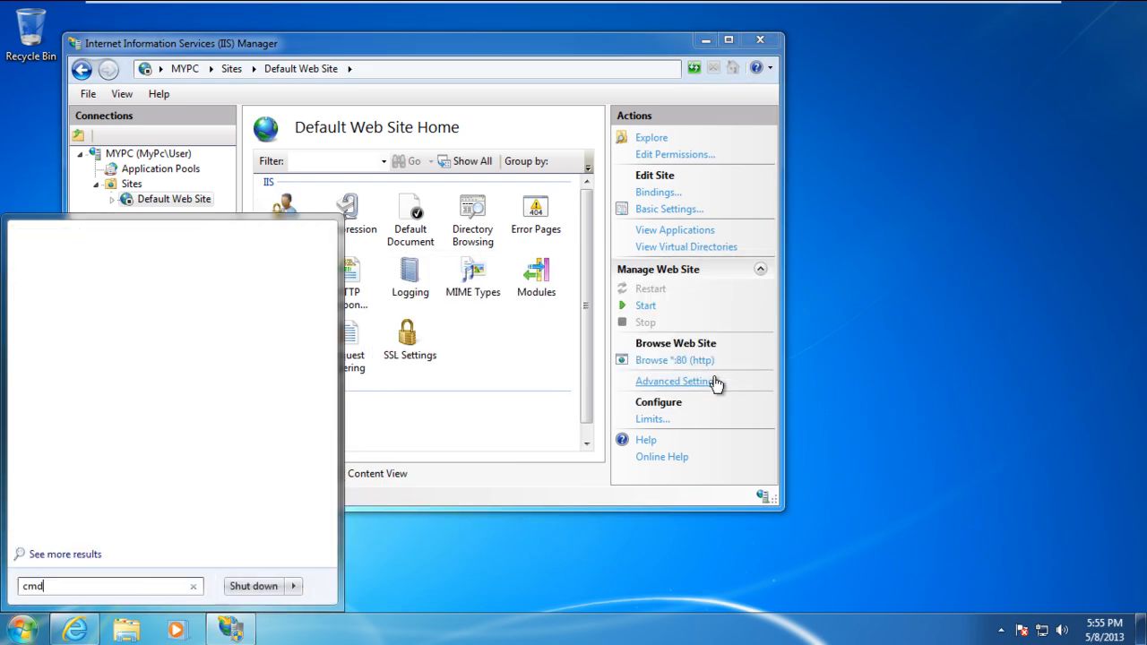
# Step: Open Command Prompt and check netstat -aon for listeners on port ":80"
pyautogui.press('Return')
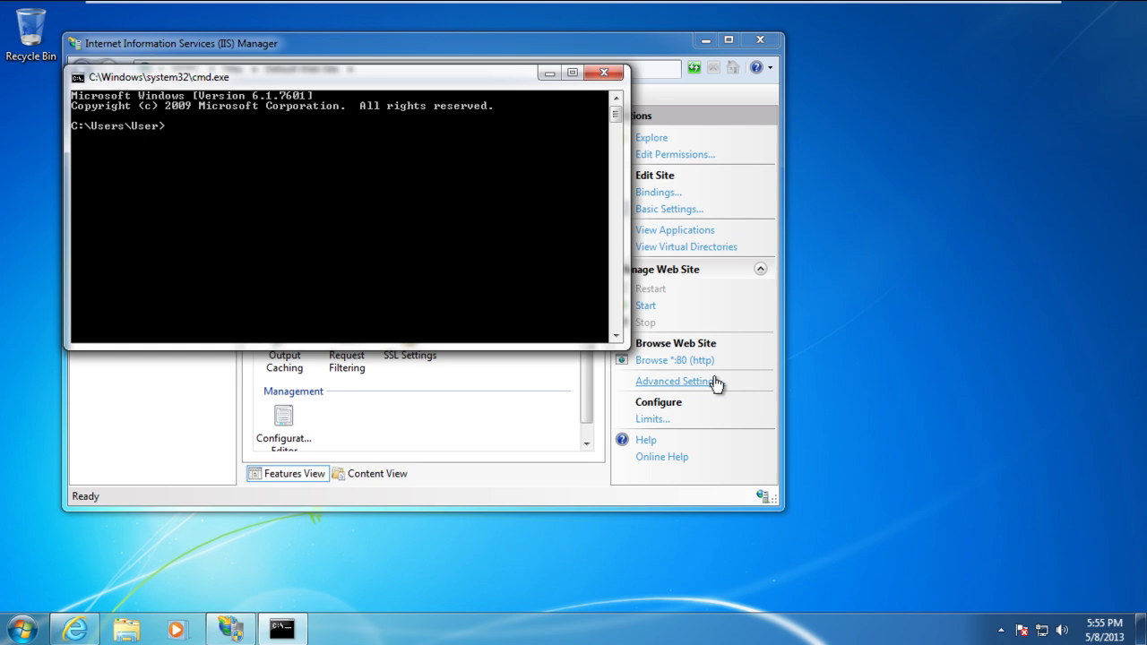
pyautogui.write('netstat -aon | find')
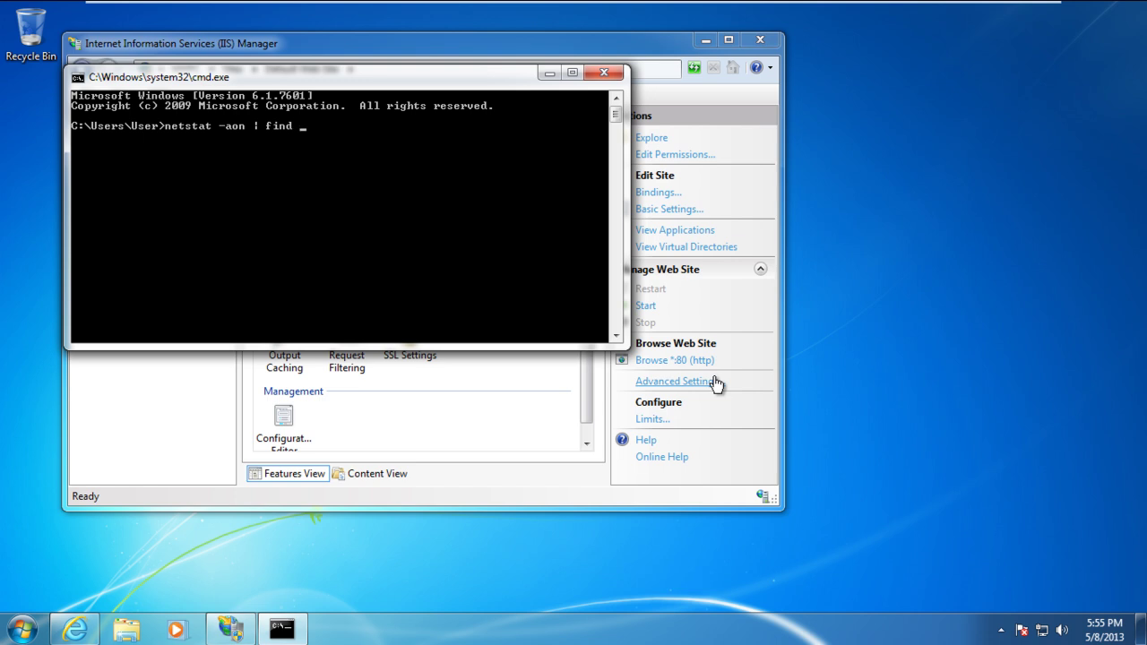
pyautogui.write('":80"')
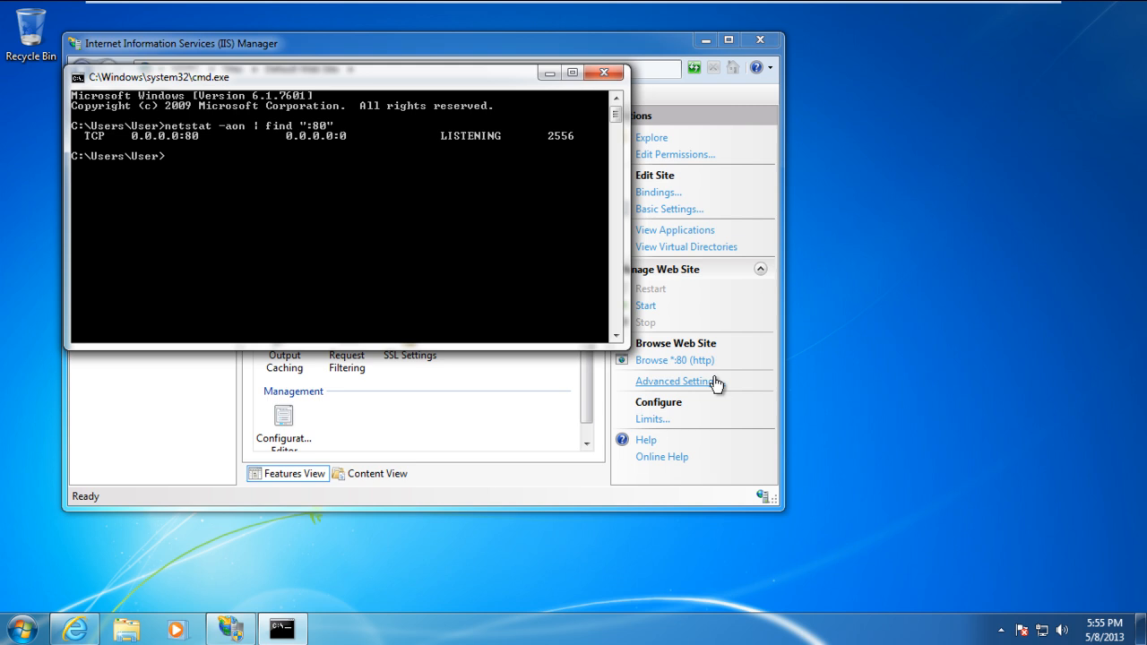
# Step: Run netstat -aon | find ":443" to find the port 443 listener
pyautogui.write('netstat -aon')
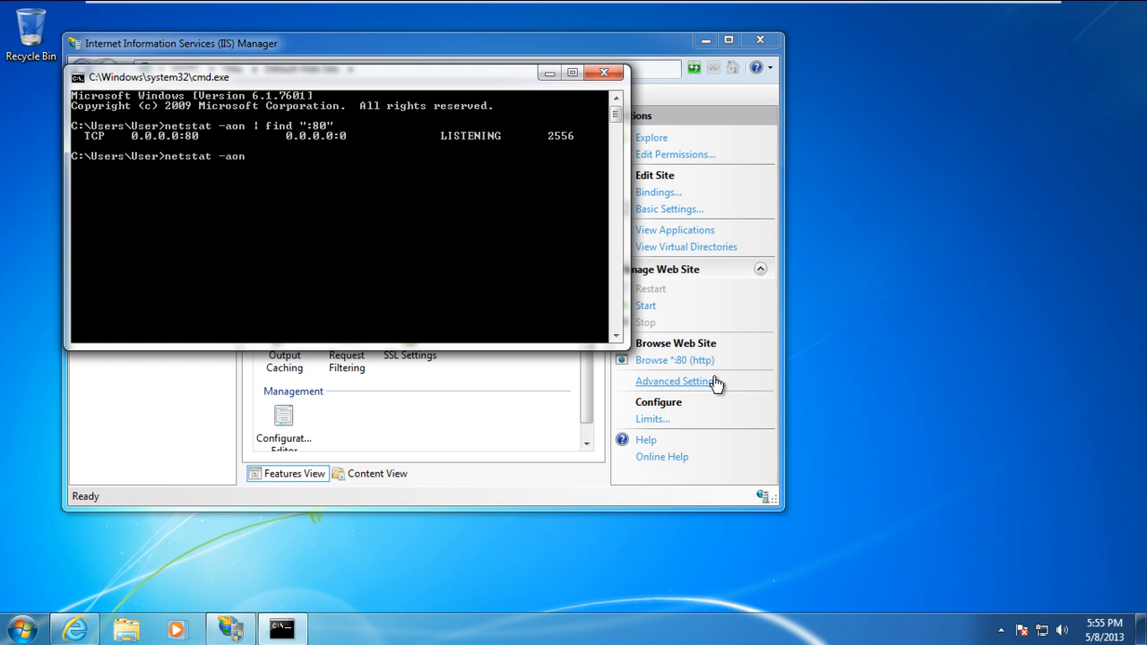
pyautogui.write('| find ":44')
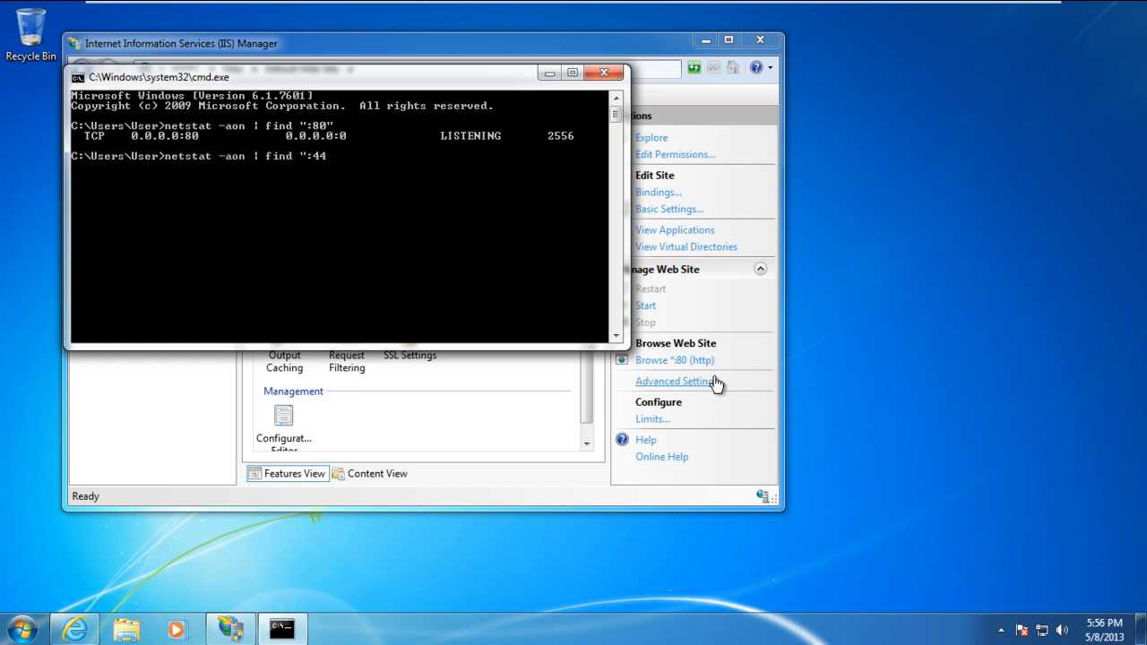
pyautogui.press('Return')
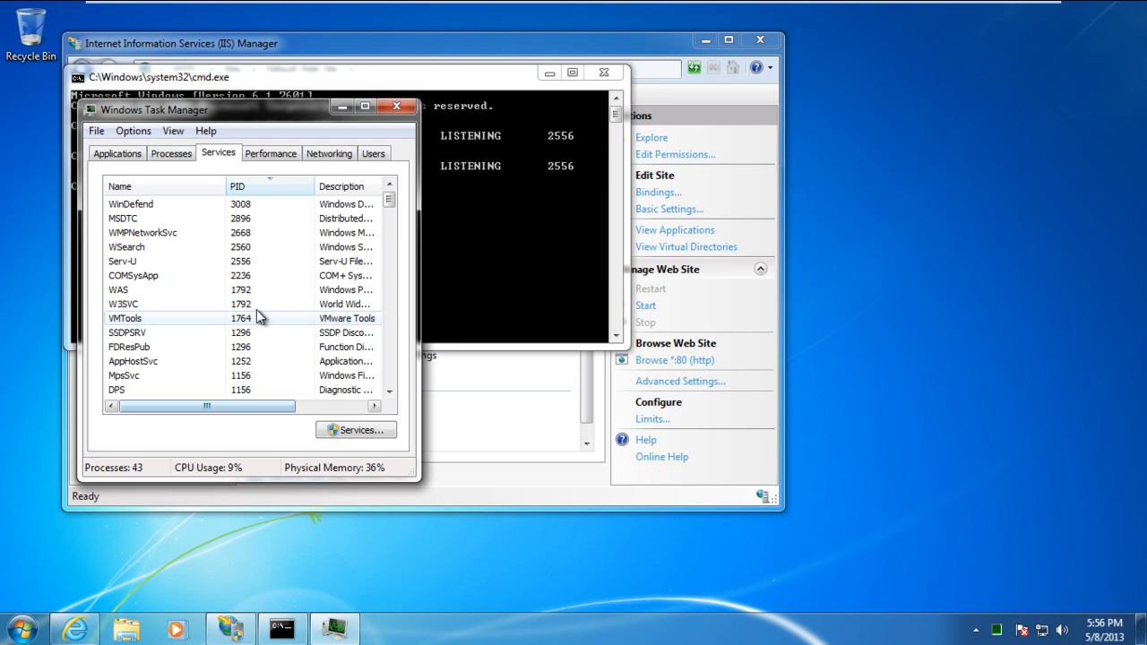
# Step: Select the Serv-U service with PID 2556 in Task Manager's Services list
pyautogui.click(122, 261)
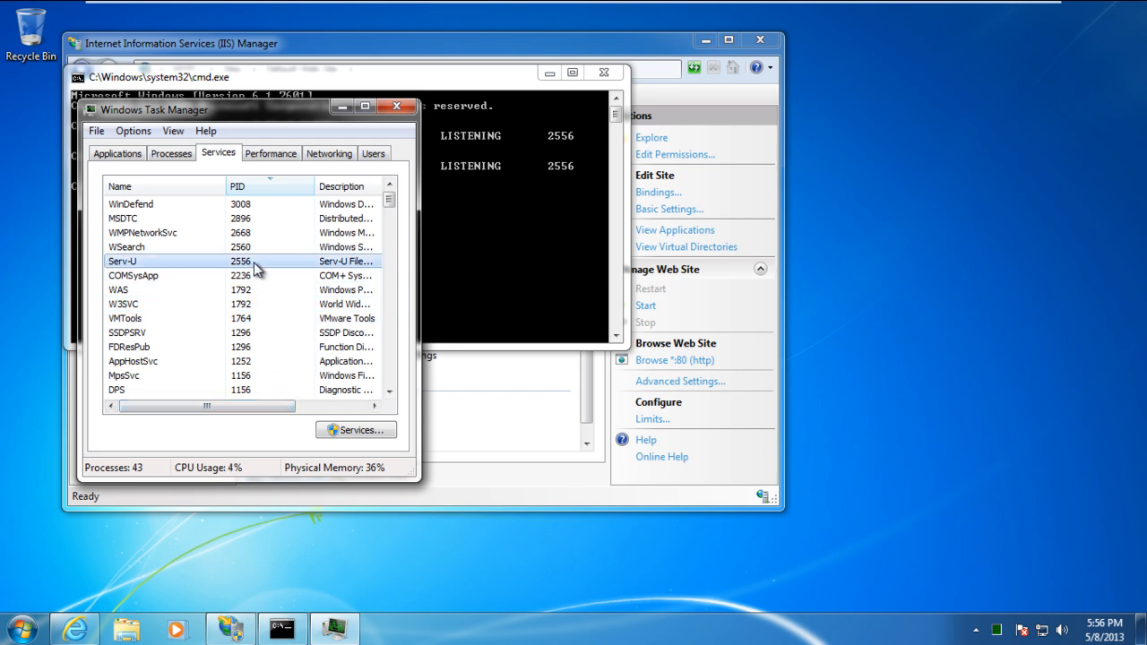
pyautogui.moveTo(224, 269)
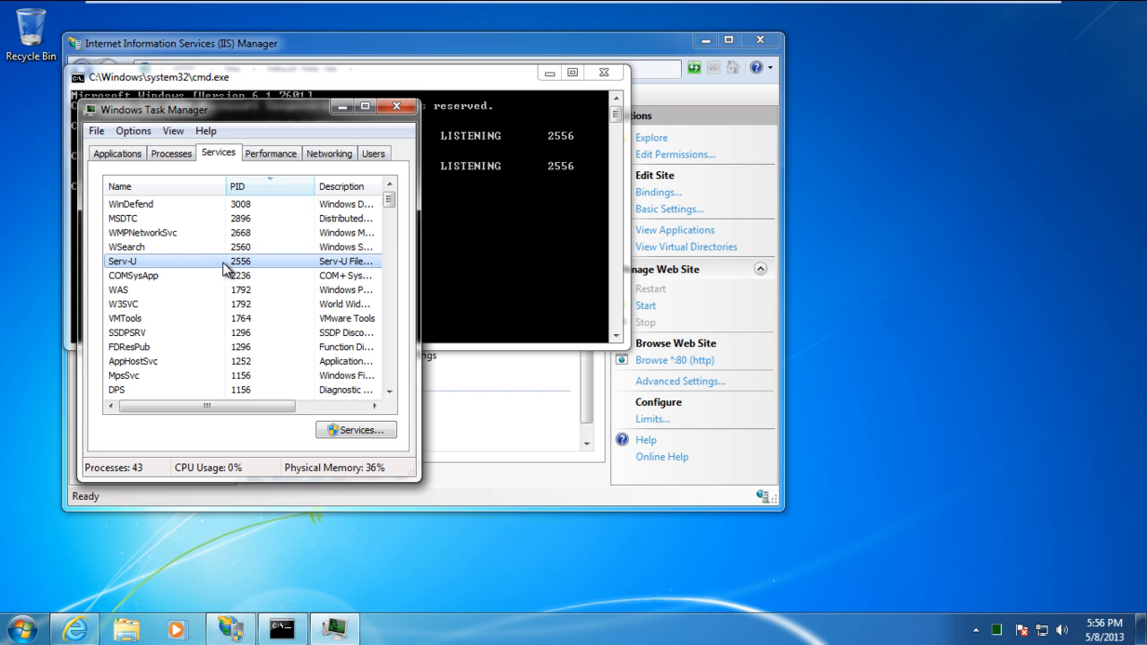
pyautogui.moveTo(223, 270)
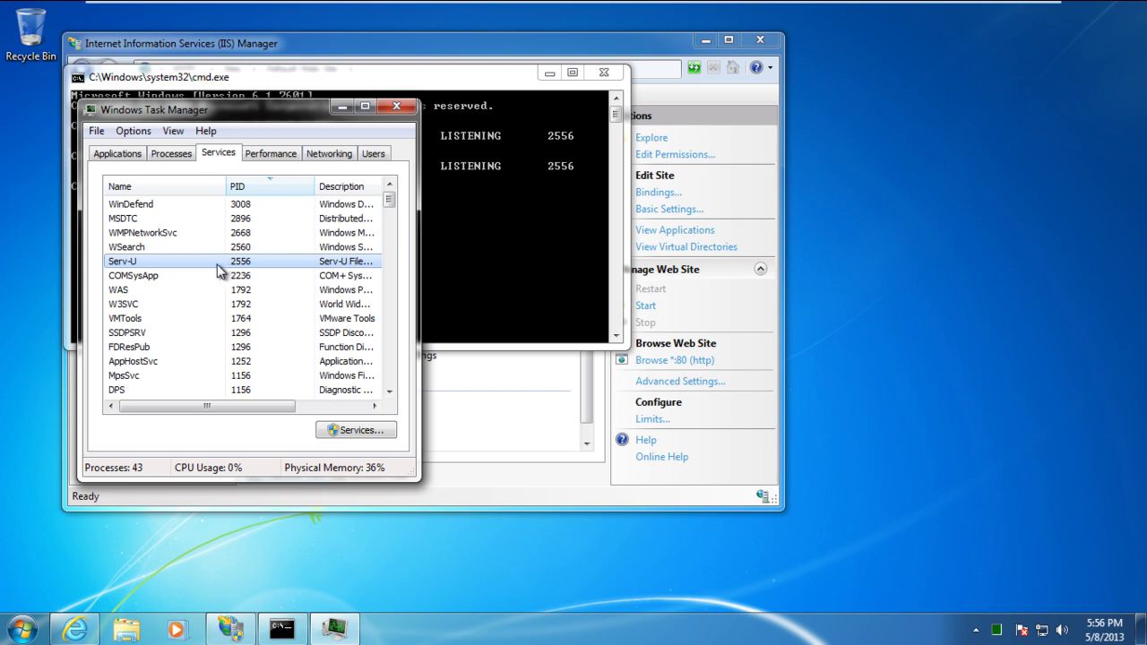
pyautogui.moveTo(355, 430)
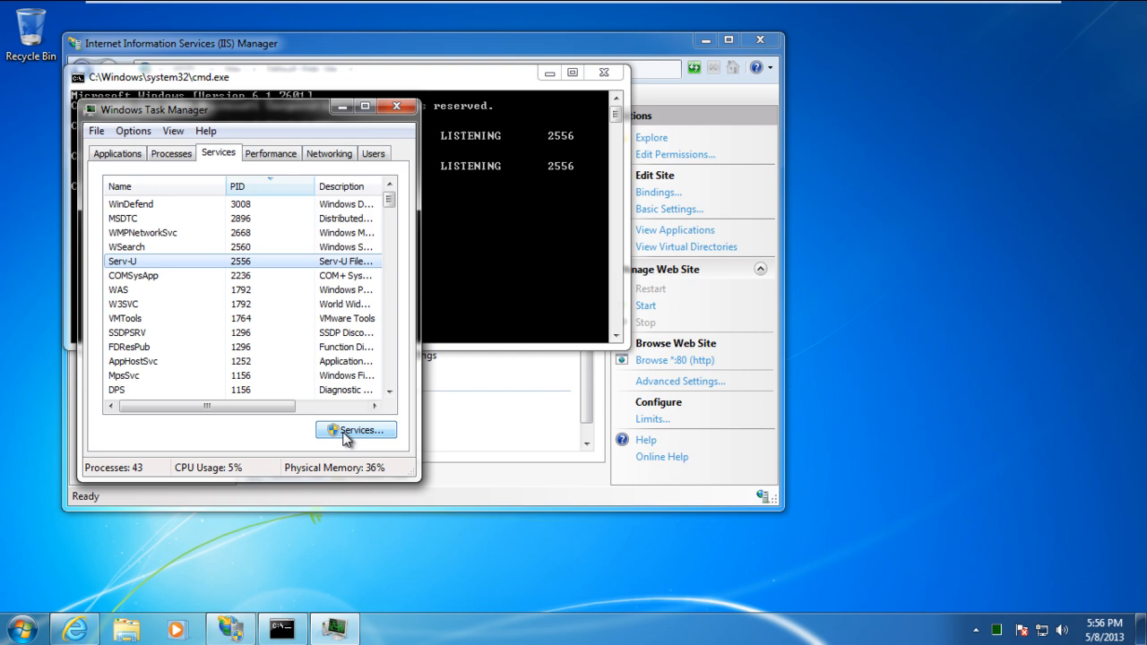
# Step: In the Services console, select Serv-U File Server and stop it
pyautogui.click(355, 431)
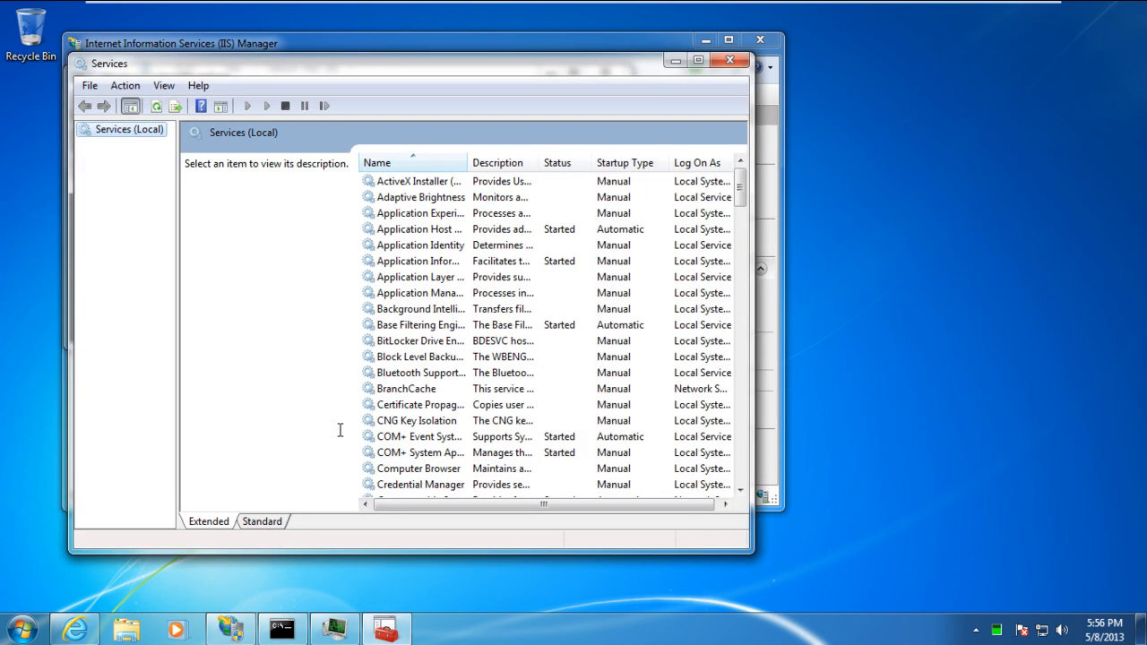
pyautogui.scroll(-3)
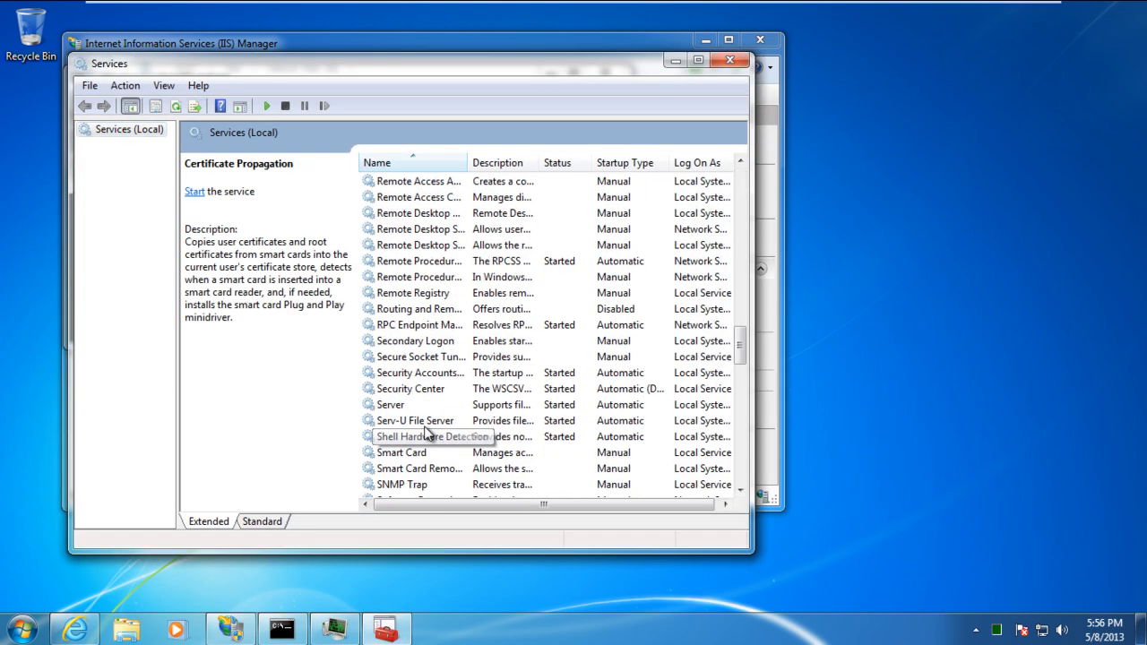
pyautogui.click(415, 420)
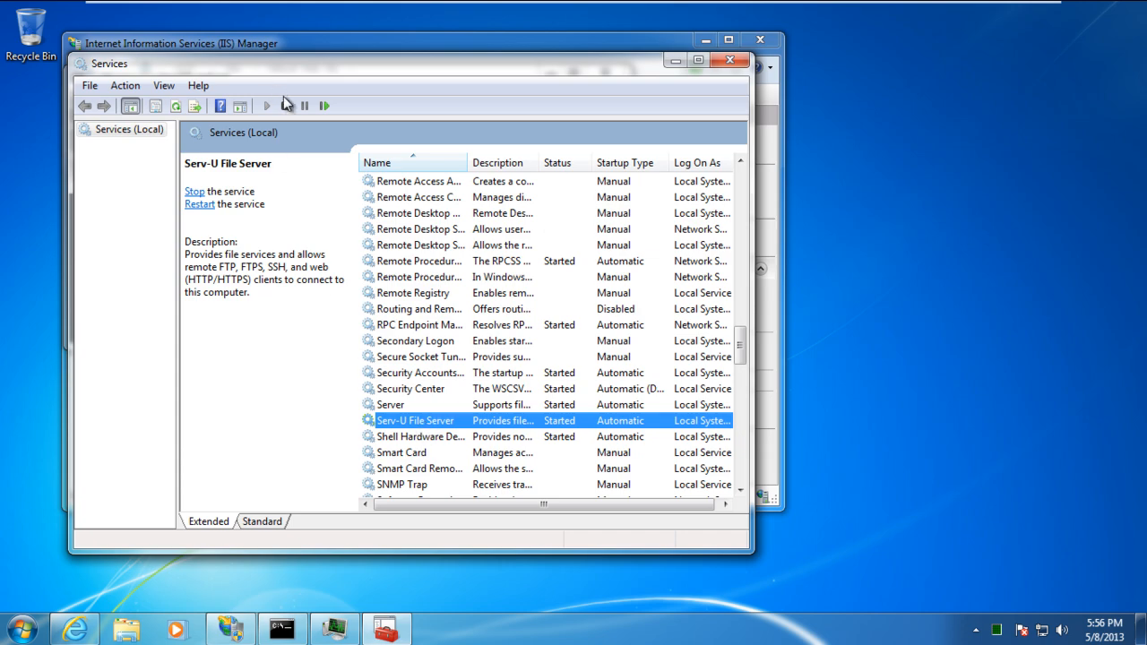
pyautogui.click(285, 106)
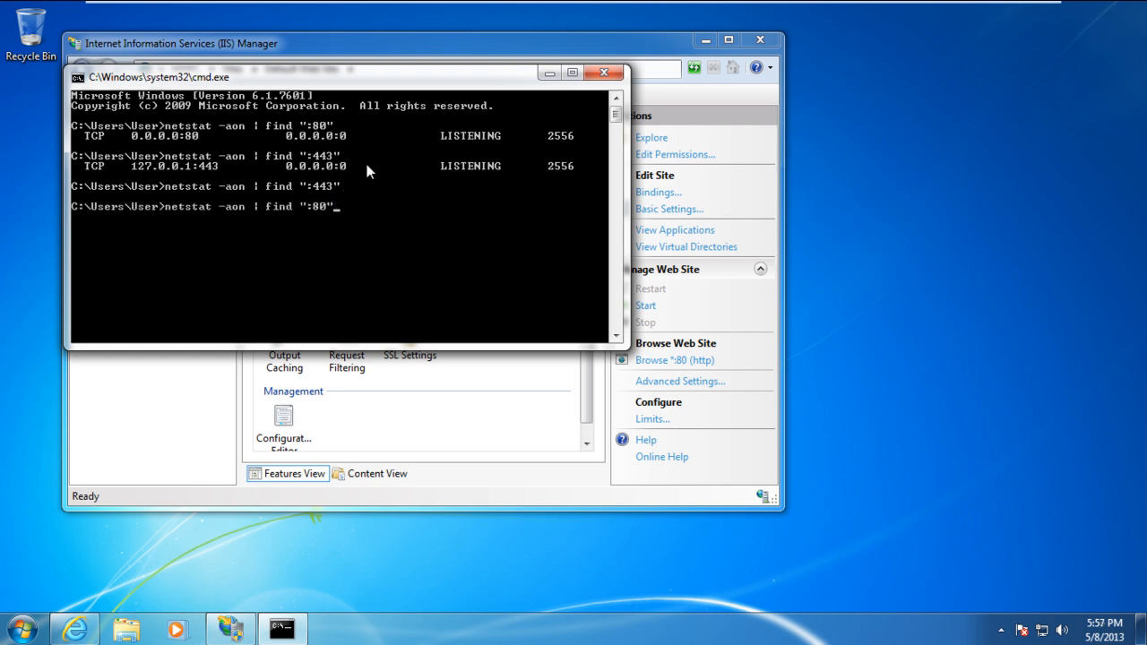
# Step: Rerun the port 80 netstat check, then close the Command Prompt window
pyautogui.press('Return')
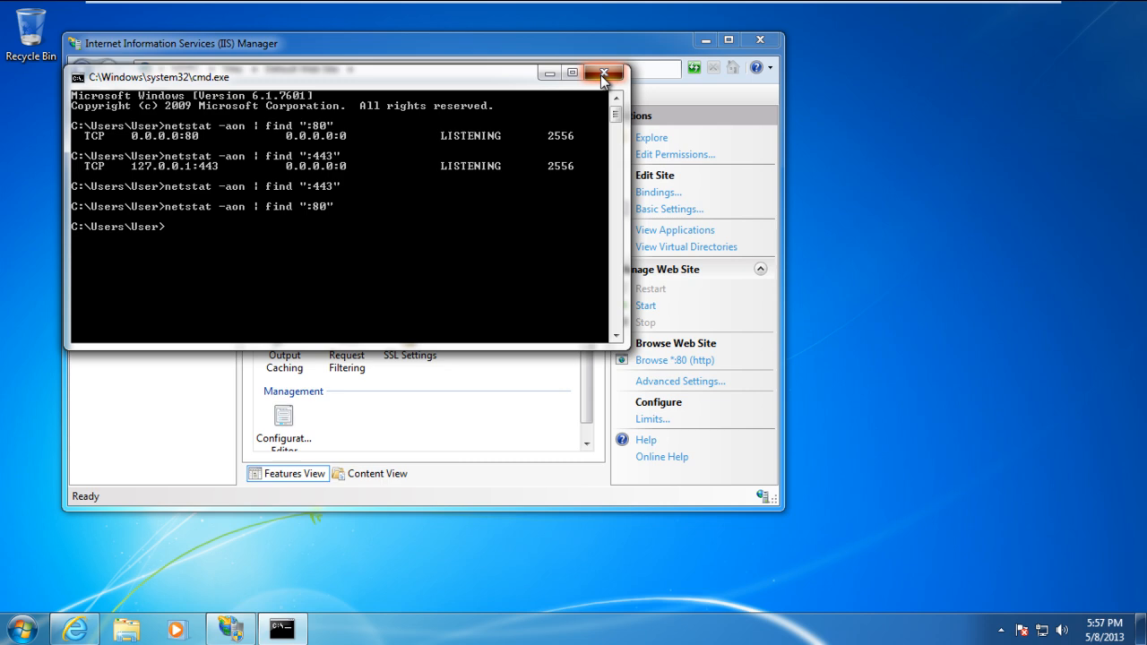
pyautogui.click(604, 73)
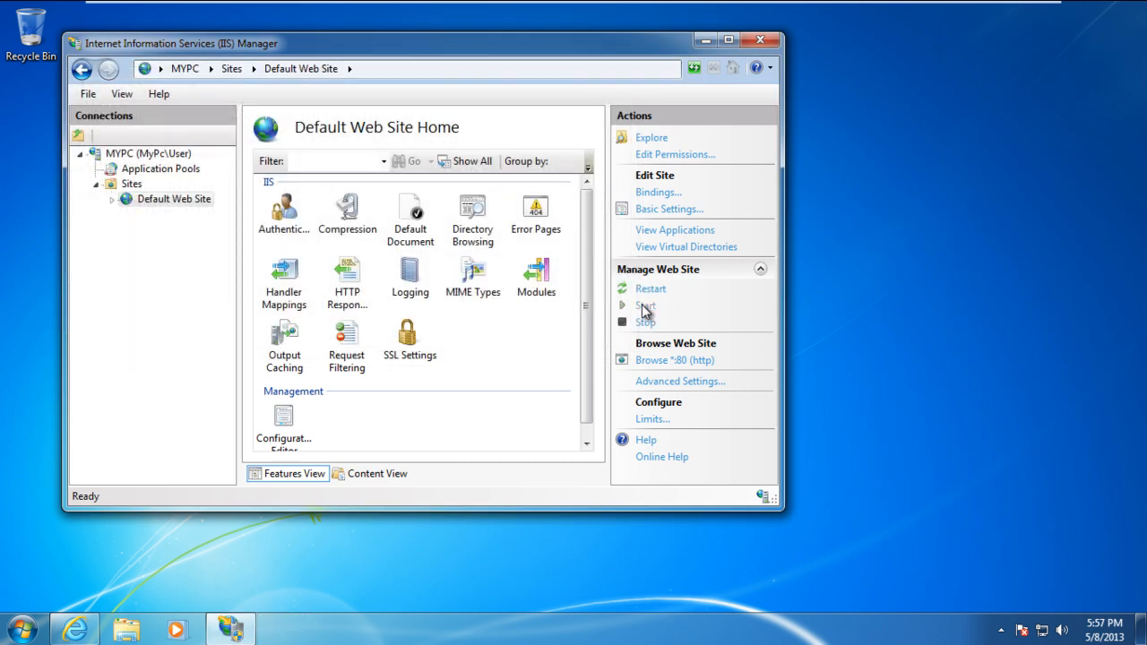
pyautogui.moveTo(574, 390)
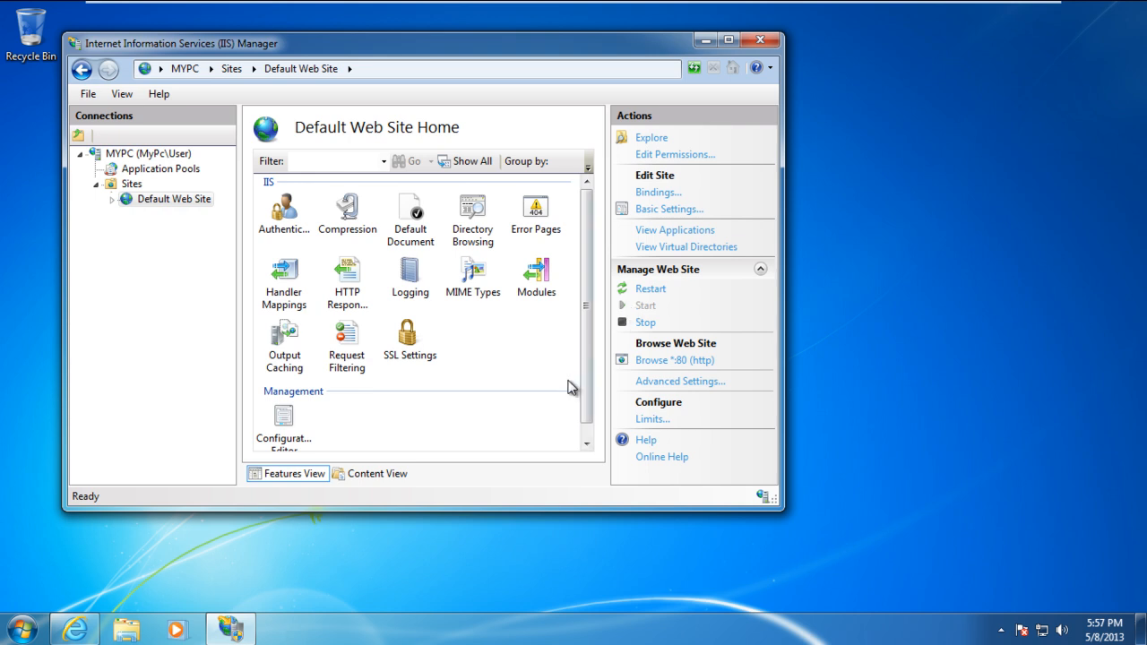